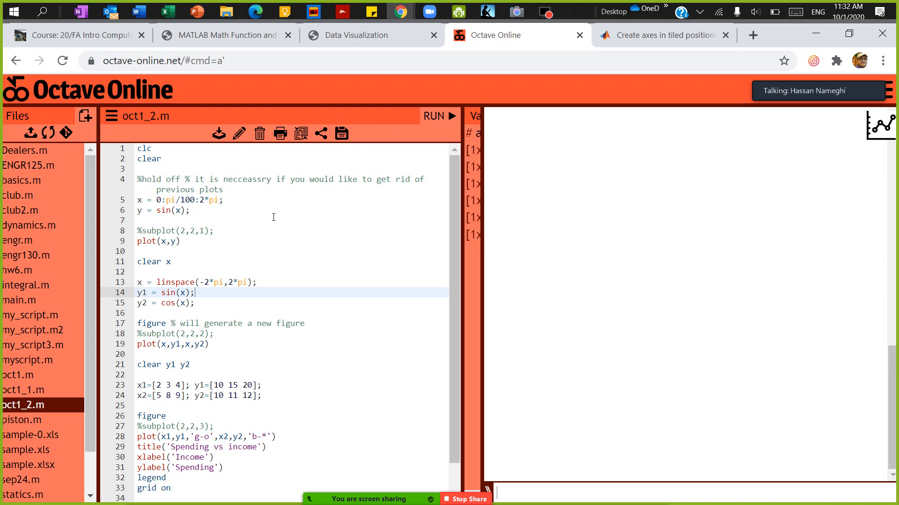
mouse_move(269, 198)
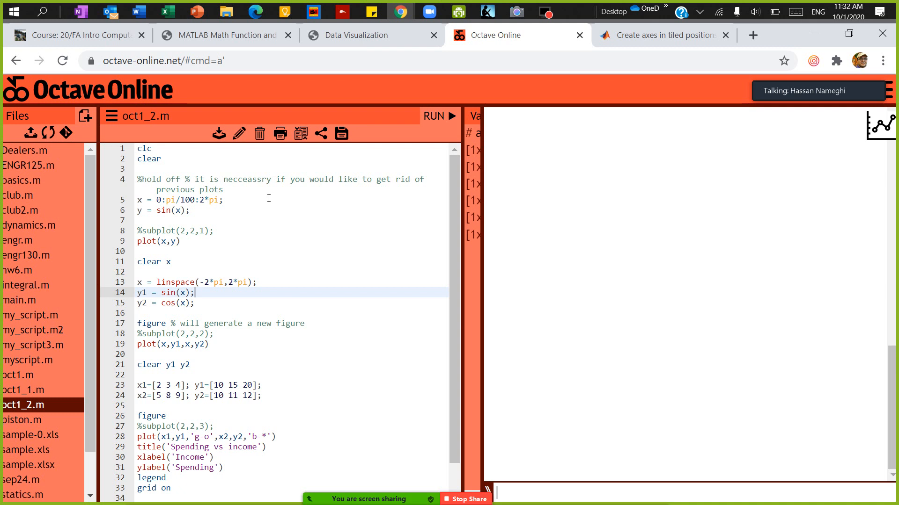
mouse_move(393, 278)
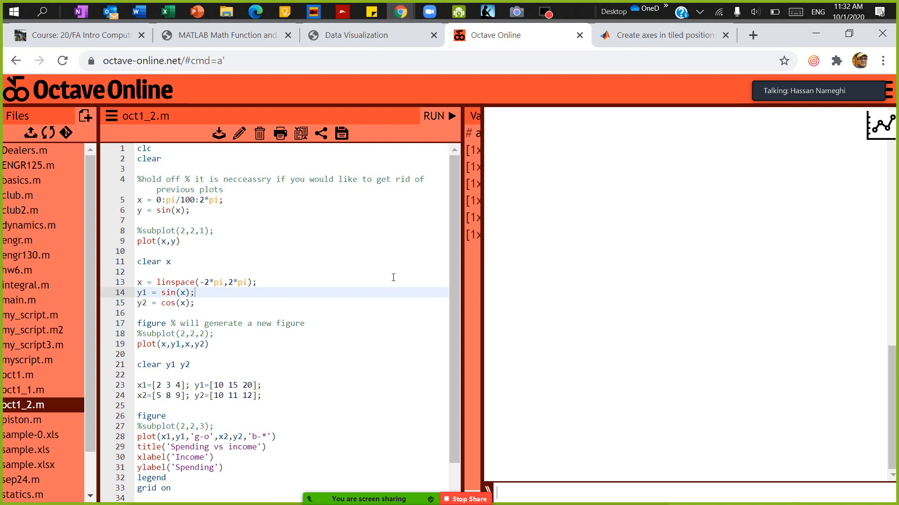
Step: Find MATLAB's 2-D line plot page, highlight pi/100 in Create Line Plot, then return to Octave
left_click(664, 35)
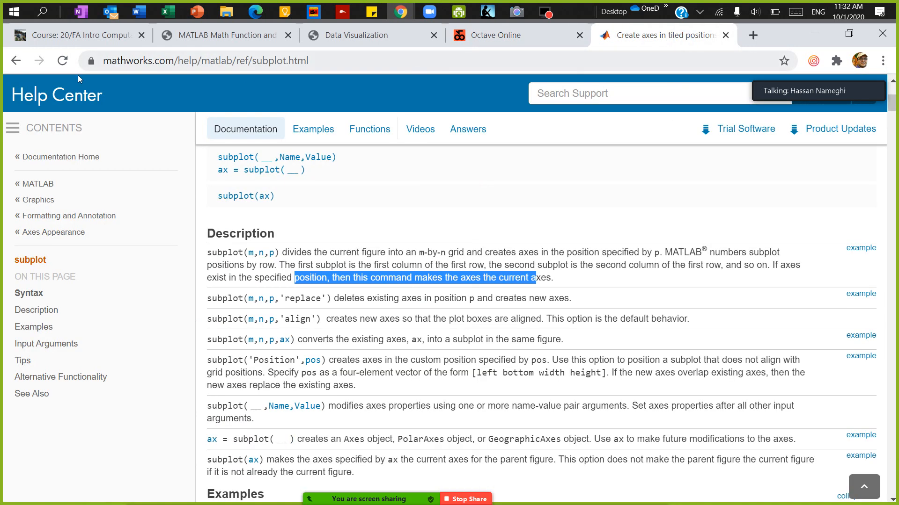
left_click(14, 61)
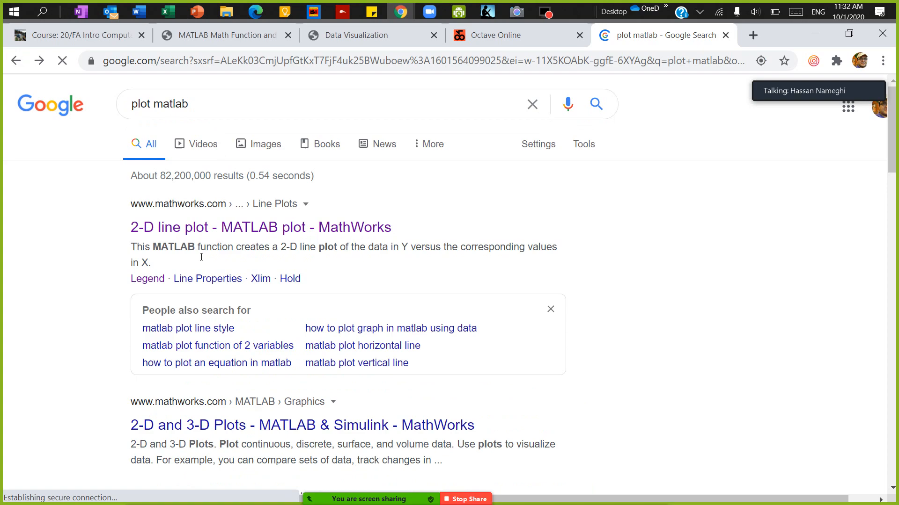
left_click(260, 228)
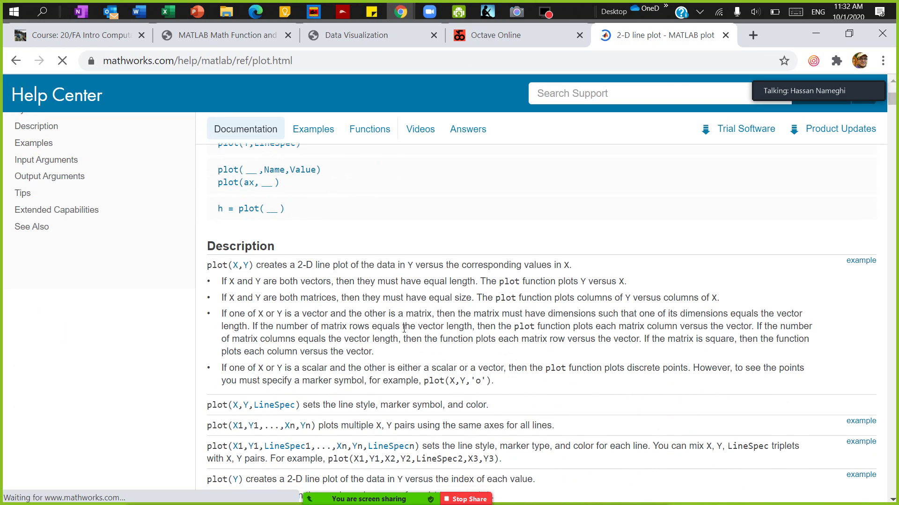
scroll("down", 3)
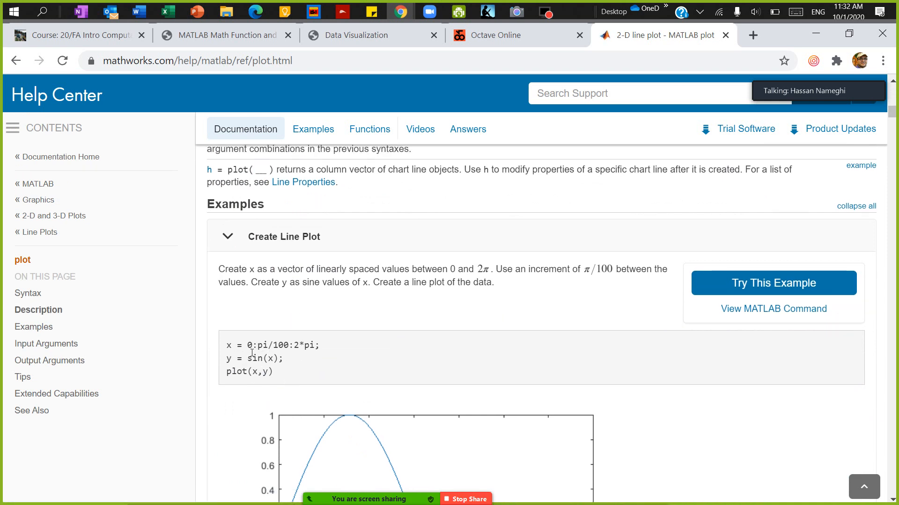
left_click(298, 338)
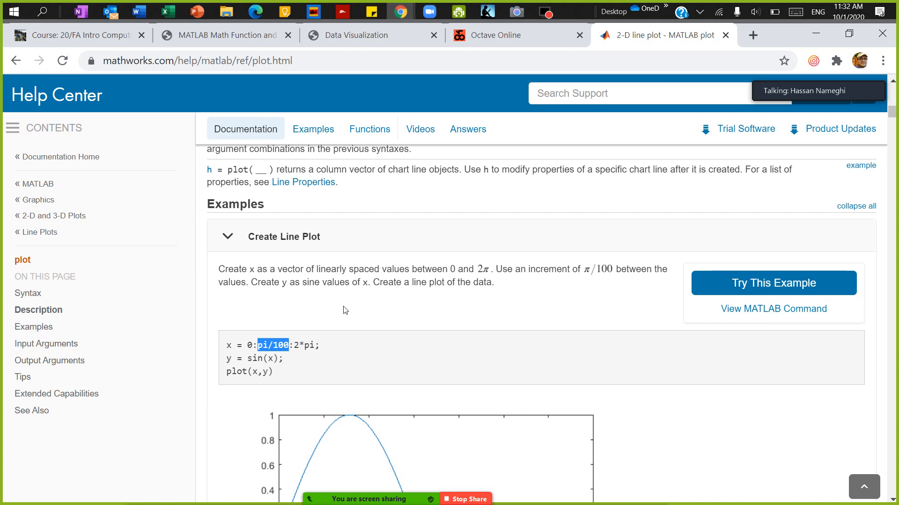
mouse_move(293, 361)
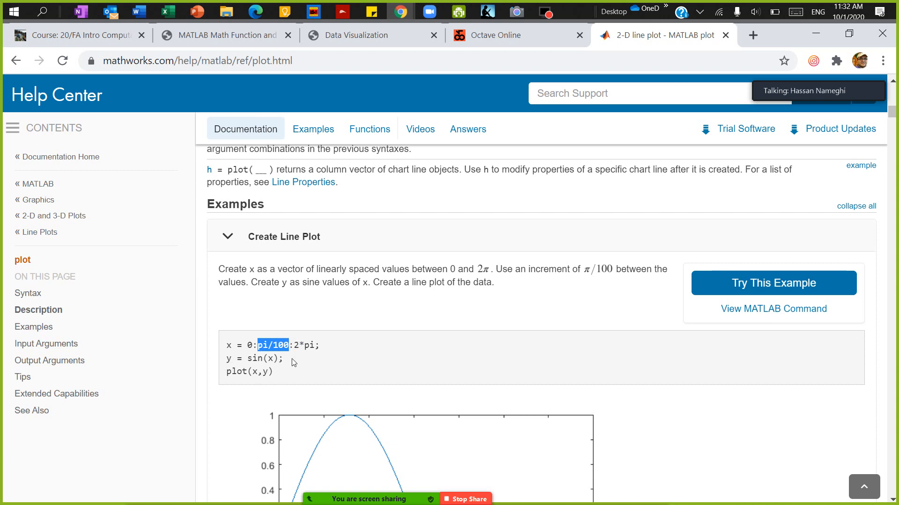
left_click(505, 35)
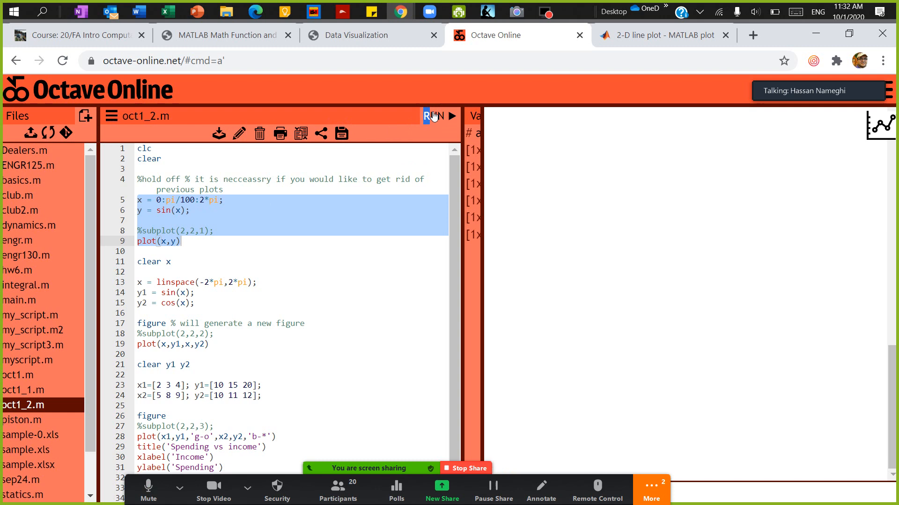
Step: Run the script to draw the sine and overlaid curves, and uncomment hold off on line 4
left_click(433, 117)
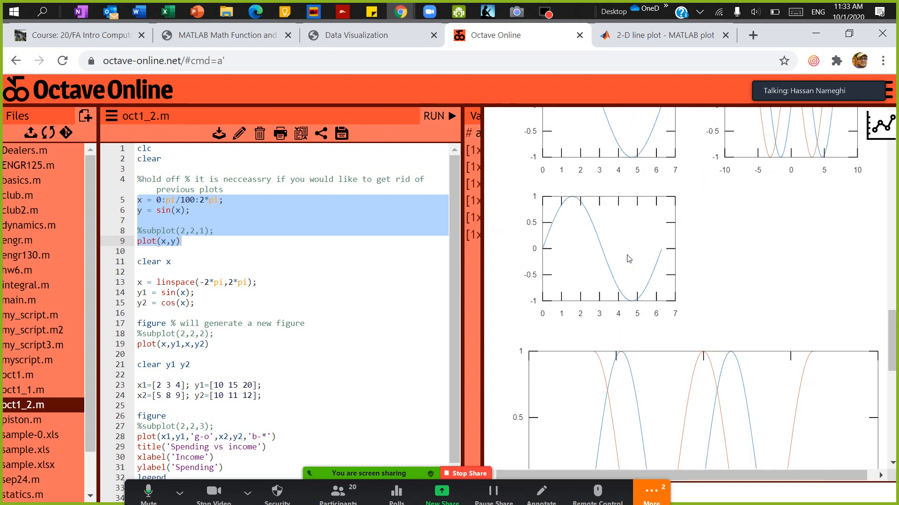
scroll("down", 3)
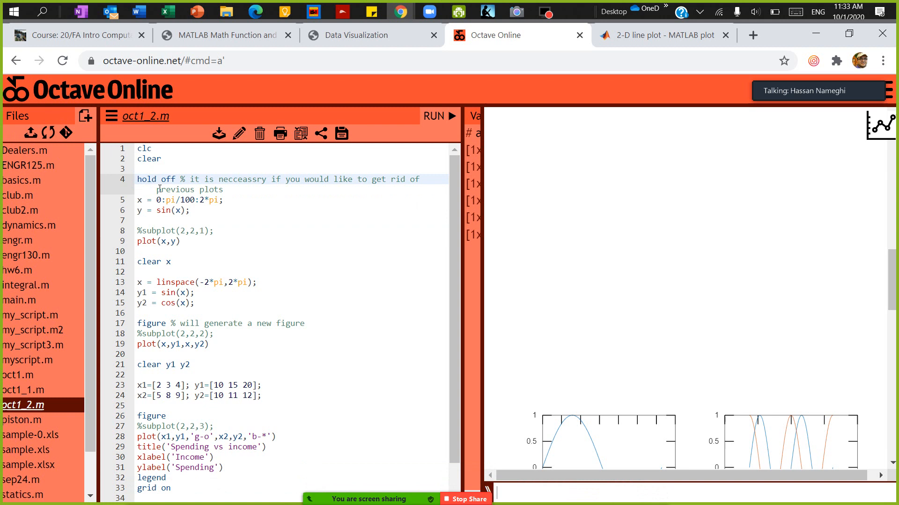
mouse_move(353, 140)
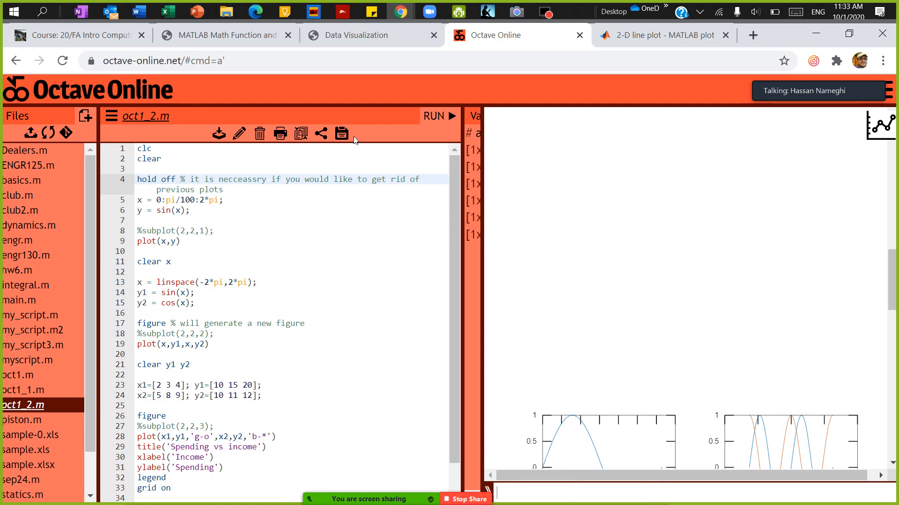
Step: Save the script with hold off active and rerun it to redraw the plots
left_click(441, 116)
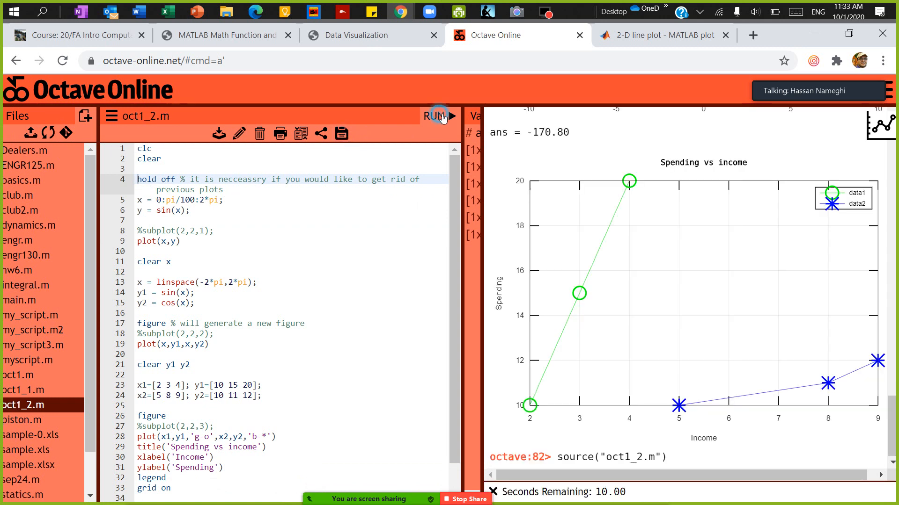
left_click(439, 116)
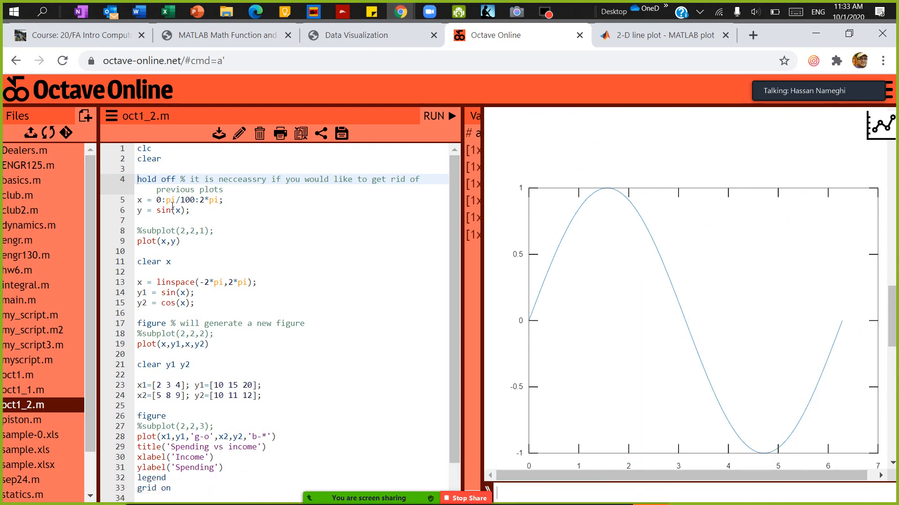
mouse_move(244, 282)
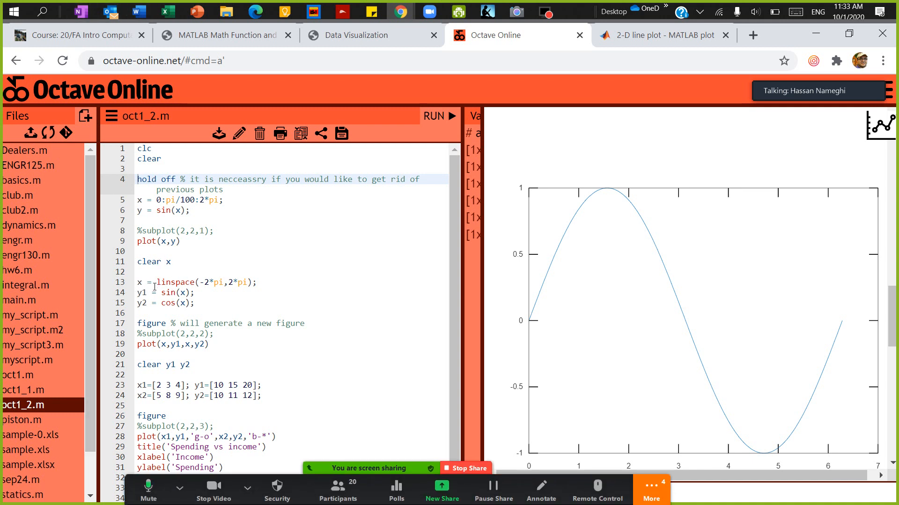
Step: Review the Plot Multiple Lines example's linspace, sin and cos code, then return to Octave
left_click(664, 35)
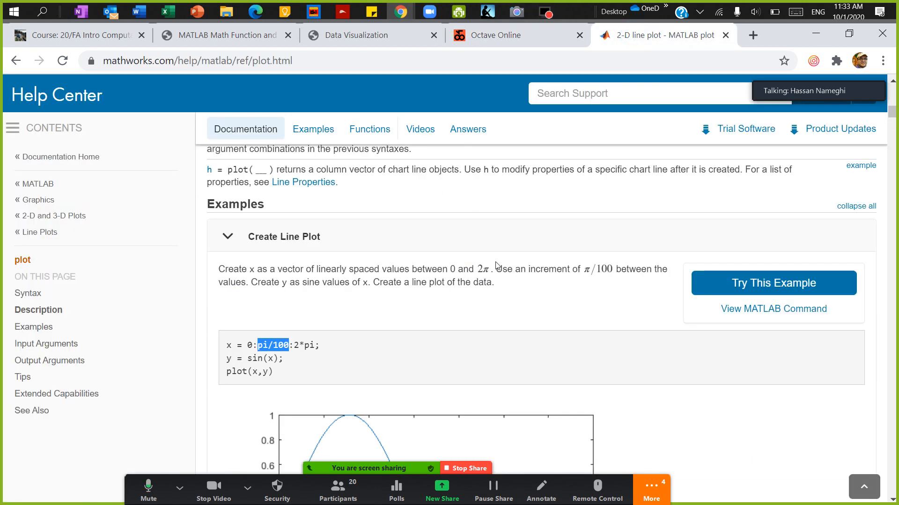
scroll("down", 3)
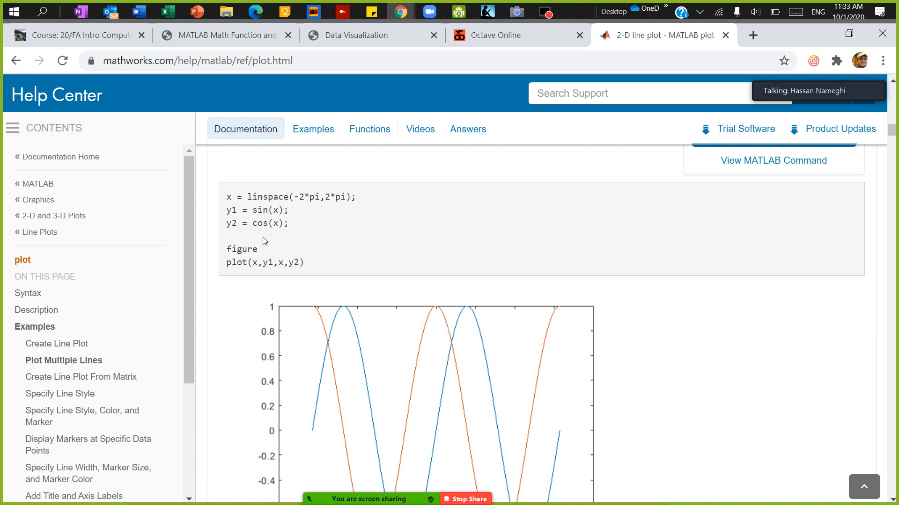
mouse_move(234, 256)
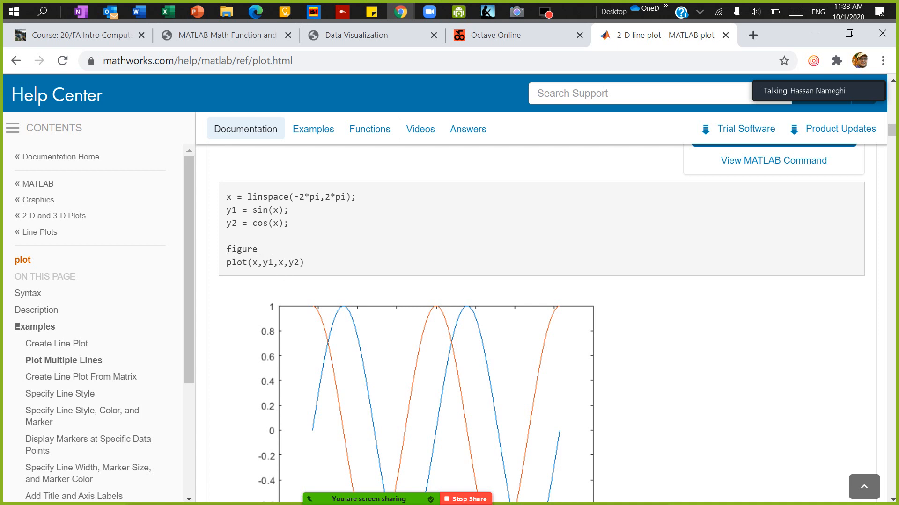
double_click(243, 249)
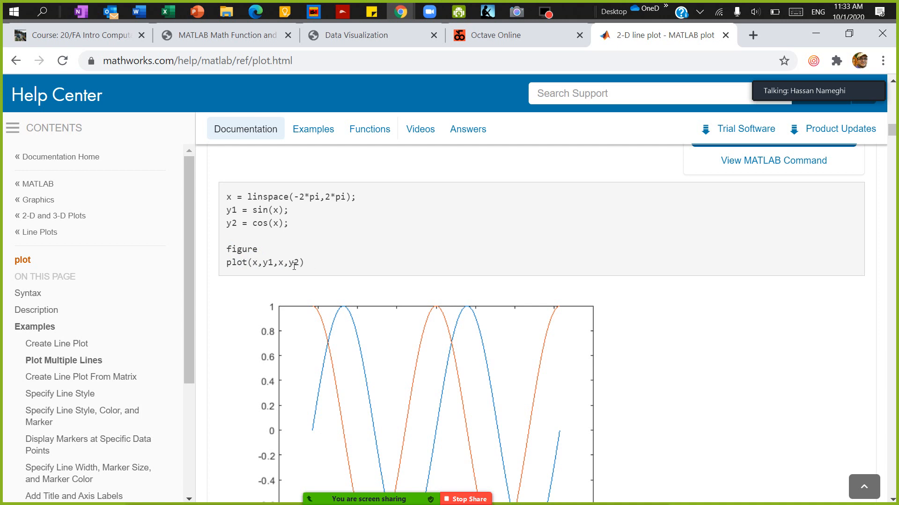
left_click(498, 35)
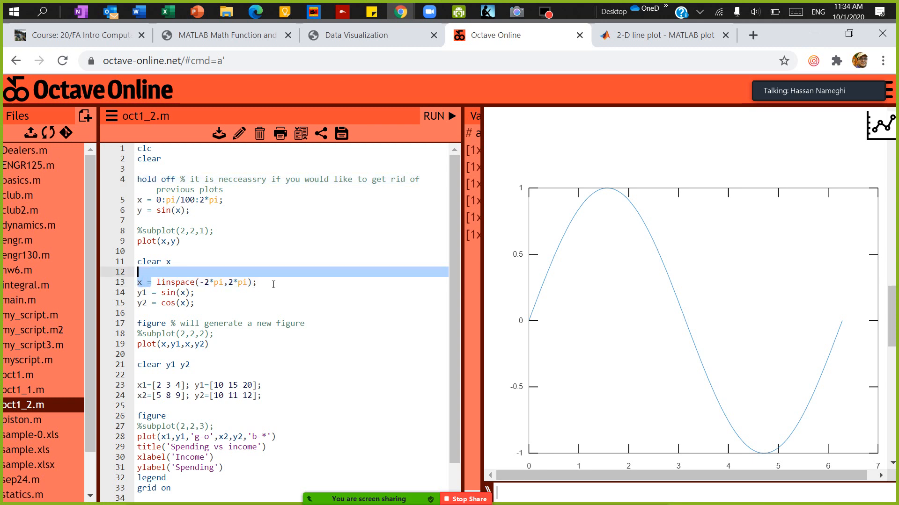
Step: Add the comment '% 100 points' after the linspace statement on line 13
type("%")
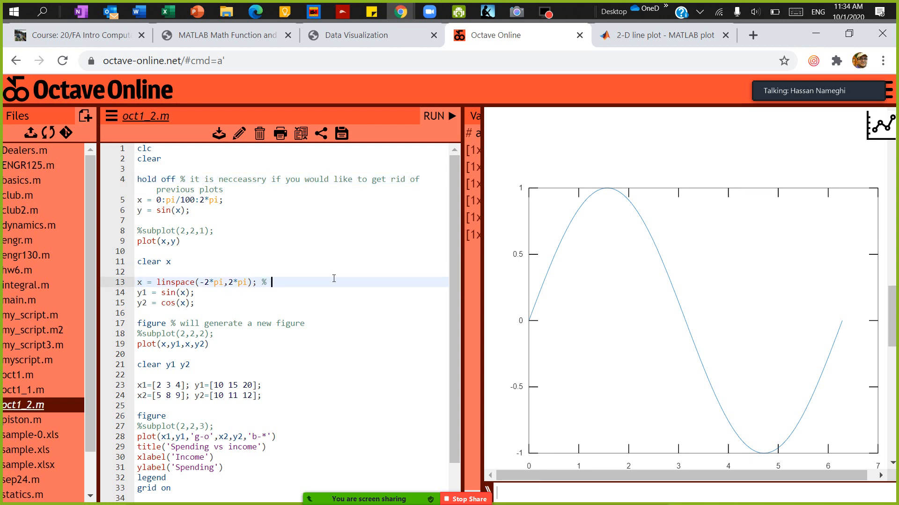
type("100")
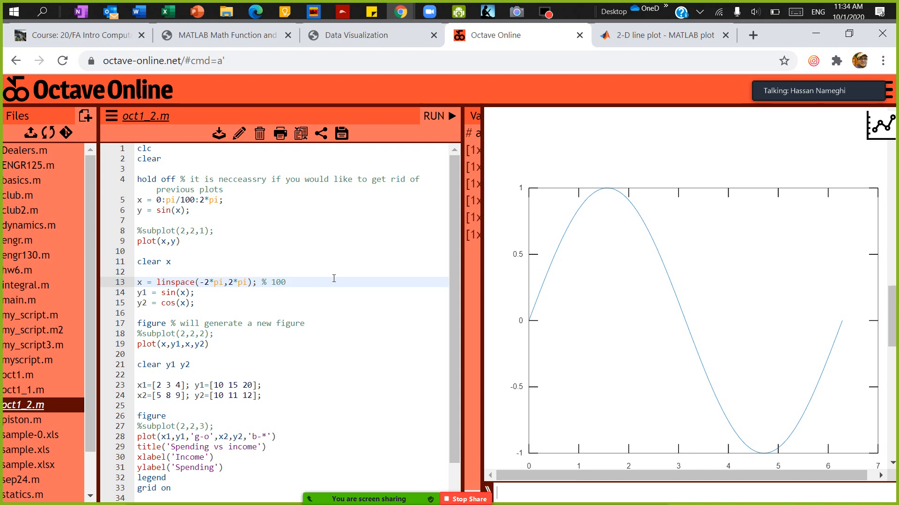
type("points")
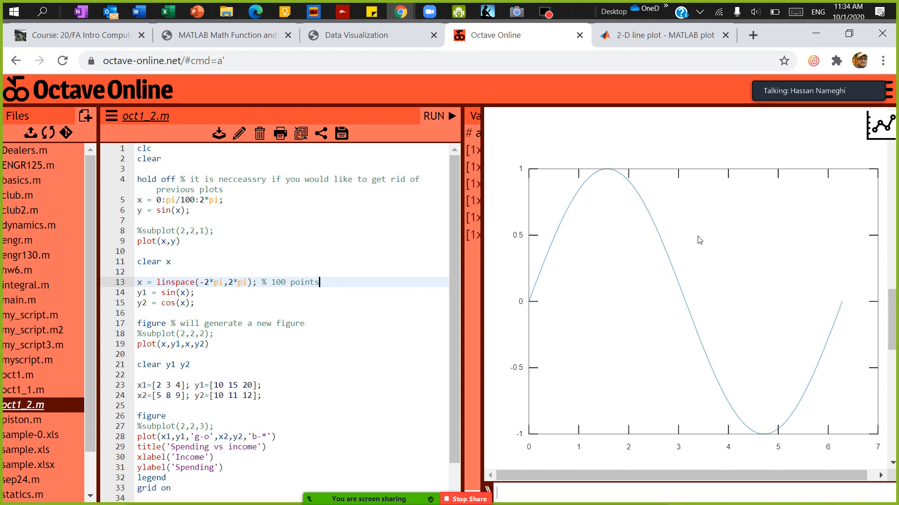
scroll("down", 3)
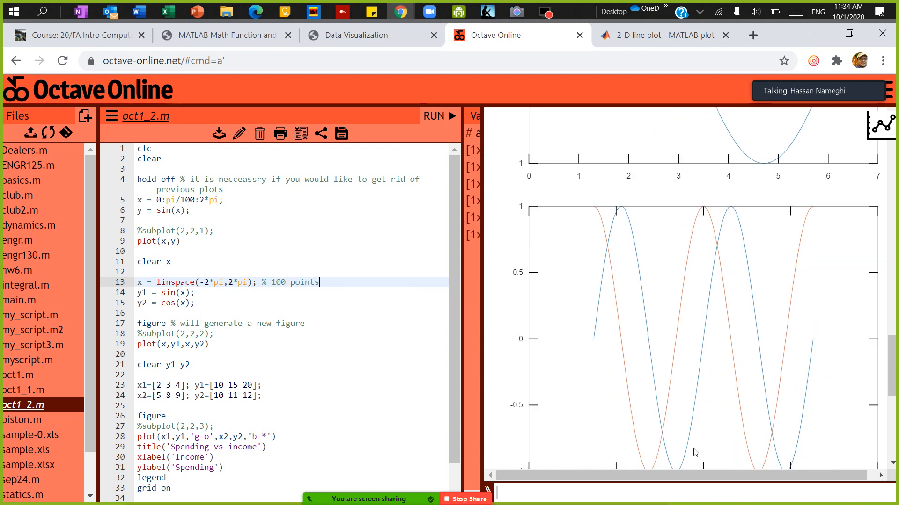
mouse_move(291, 347)
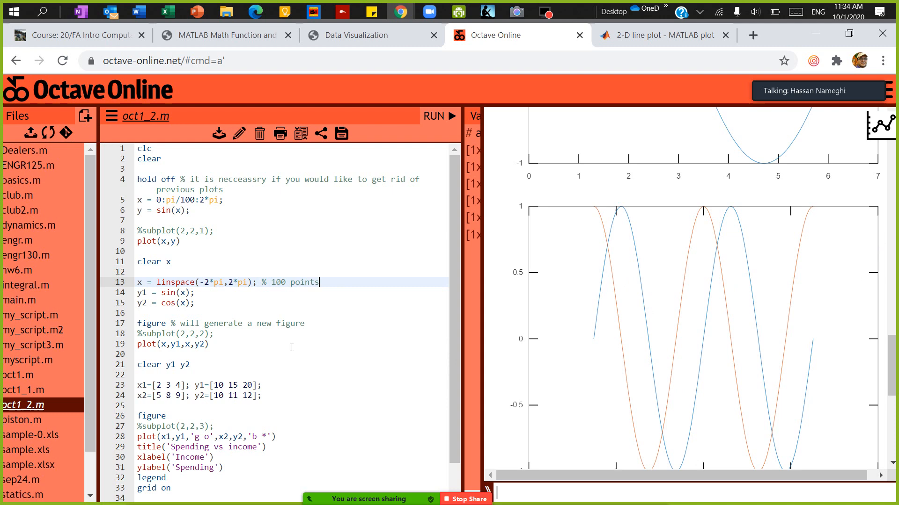
mouse_move(227, 333)
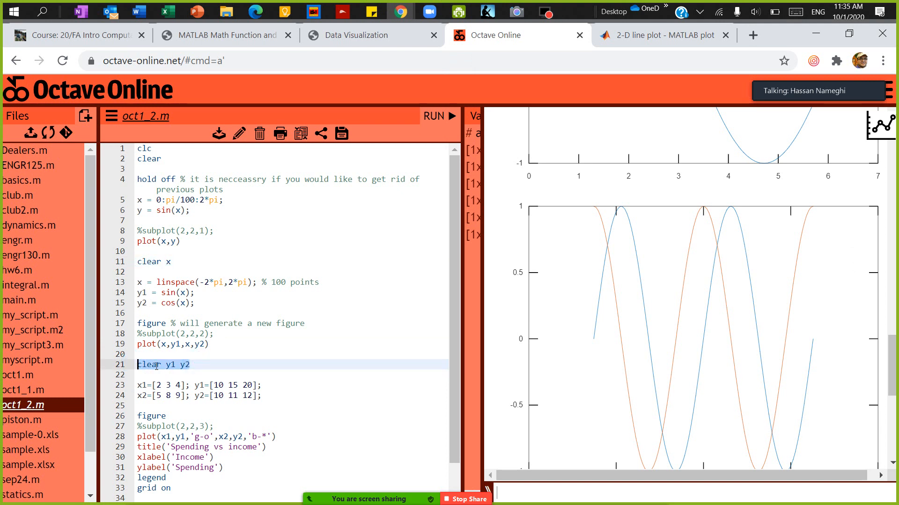
mouse_move(205, 365)
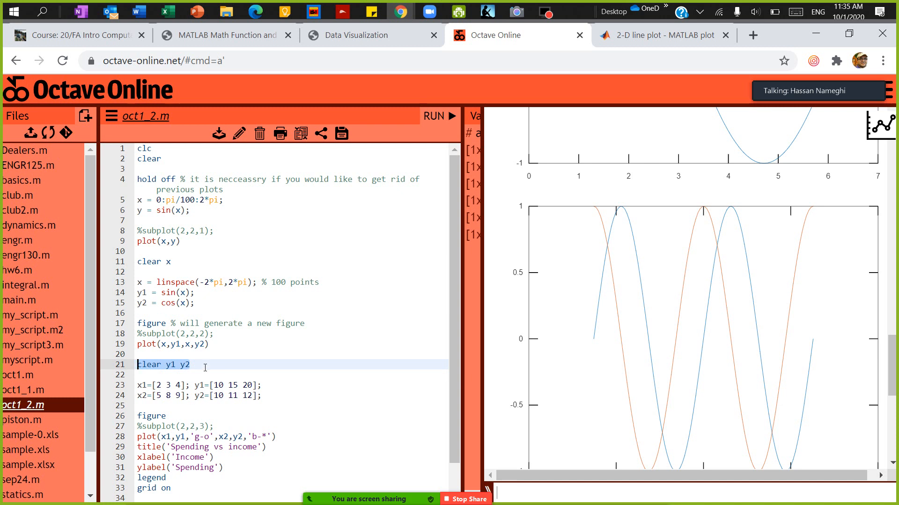
Step: Change 'b-*' to 'r-*' on line 28 so the second series draws red stars
left_click(172, 416)
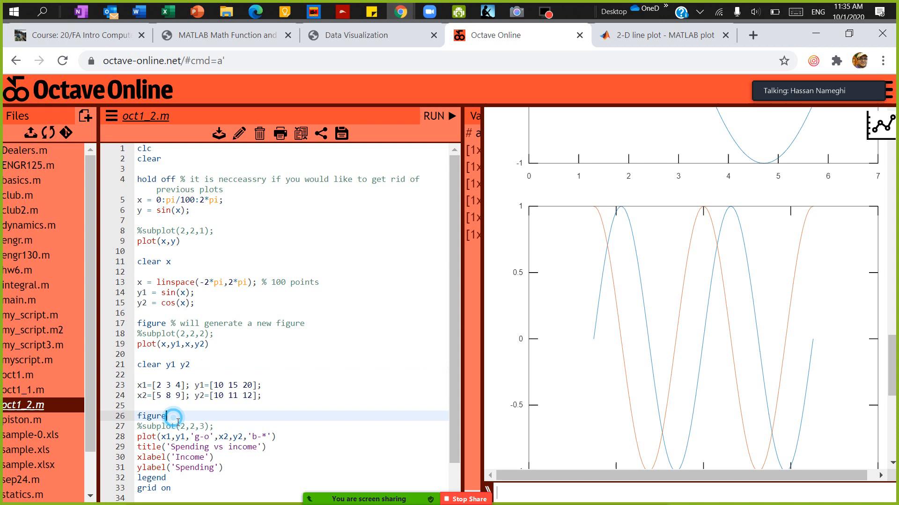
left_click(169, 416)
type("r")
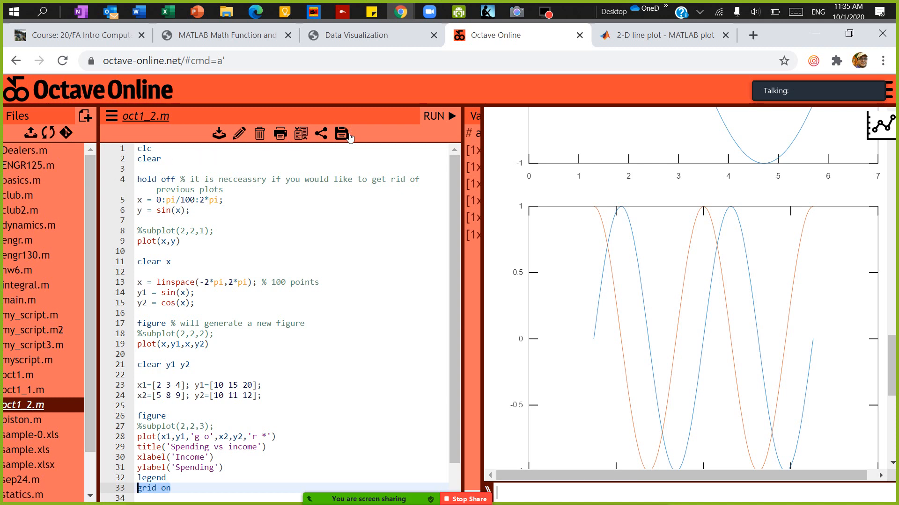
Step: Rerun oct1_2.m to show green circles and red stars in the Spending vs income figure
left_click(436, 116)
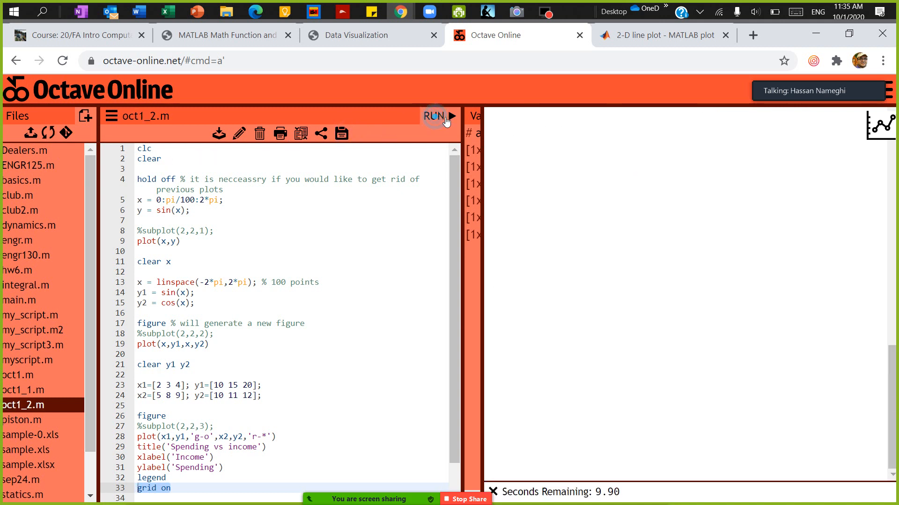
left_click(436, 116)
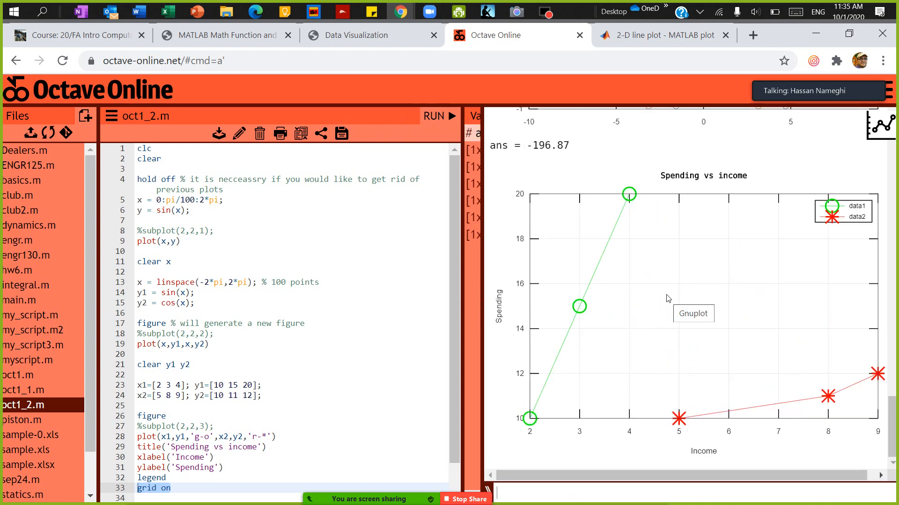
mouse_move(533, 416)
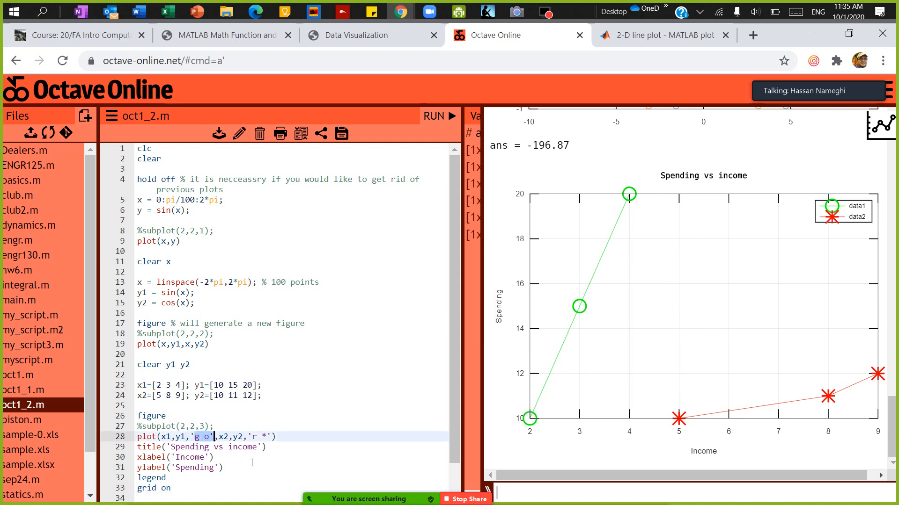
mouse_move(686, 432)
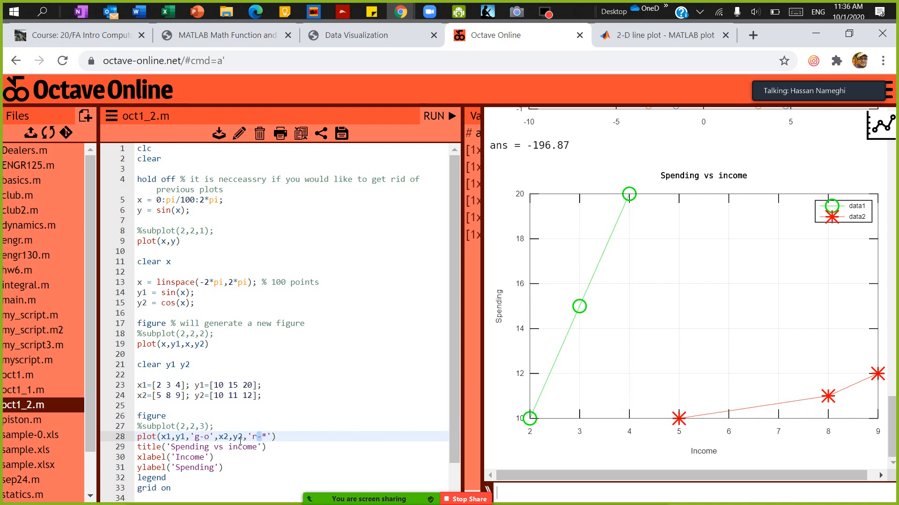
mouse_move(288, 320)
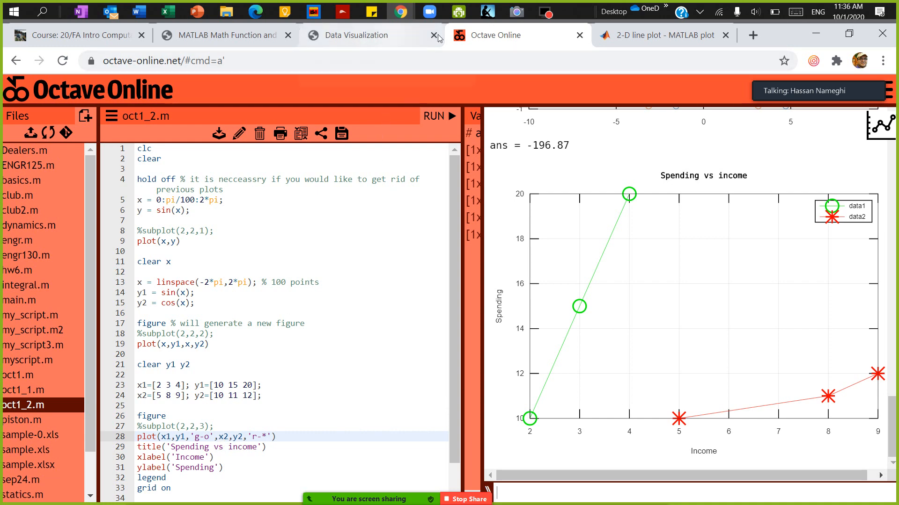
left_click(662, 35)
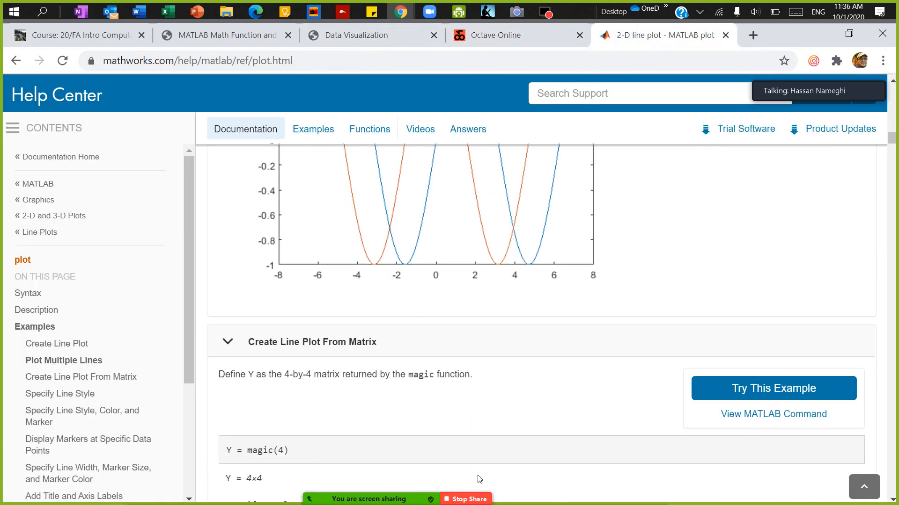
scroll("down", 3)
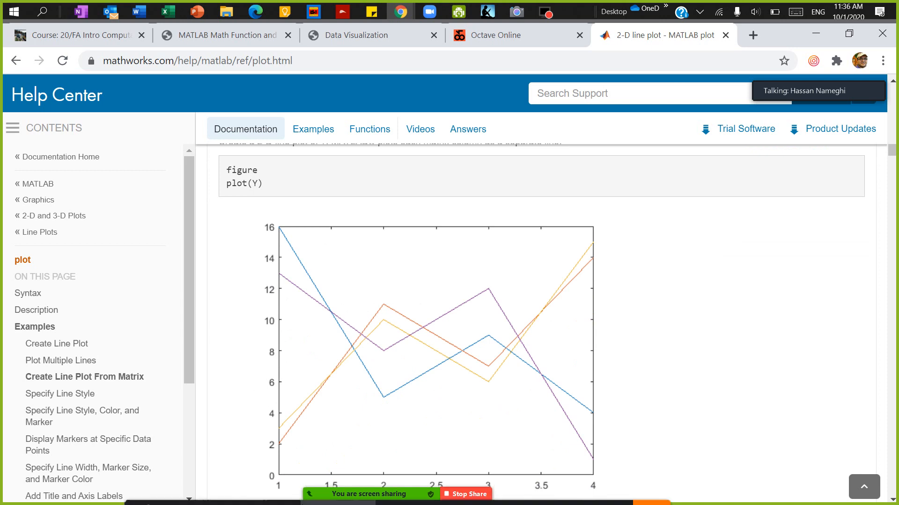
scroll("down", 3)
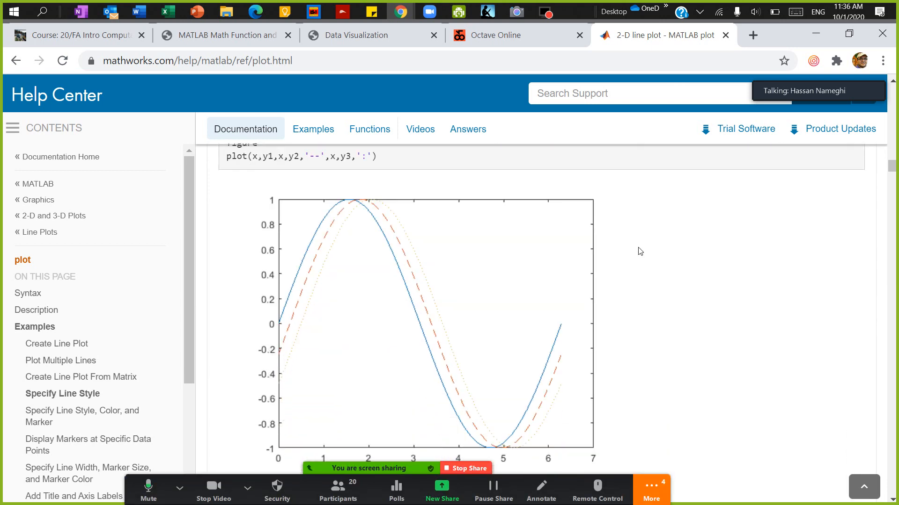
scroll("down", 3)
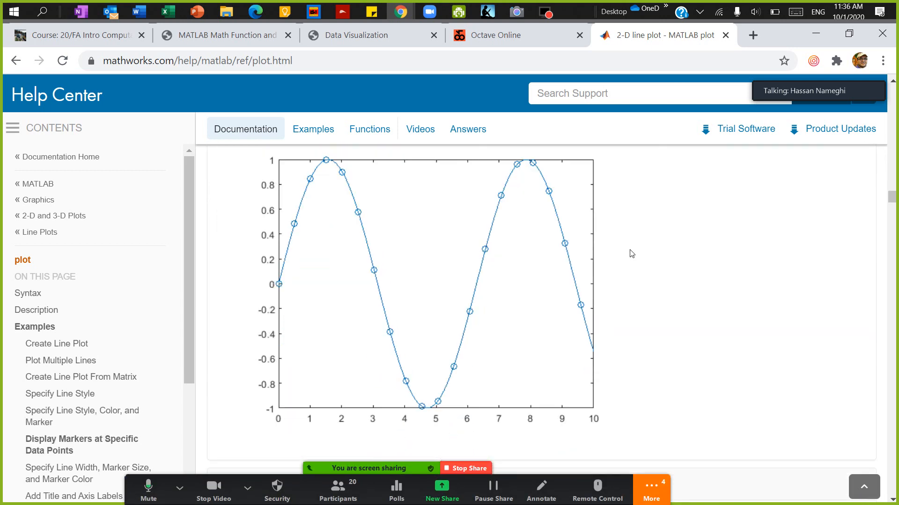
scroll("down", 3)
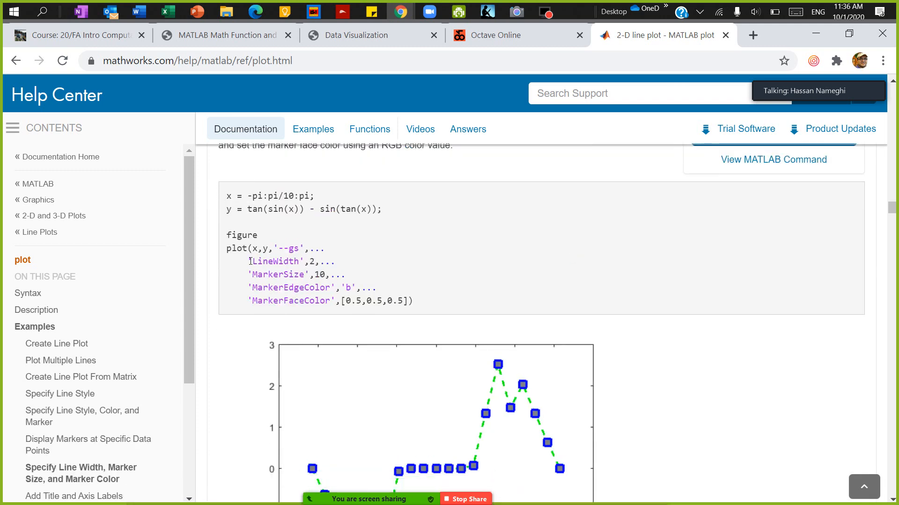
double_click(276, 262)
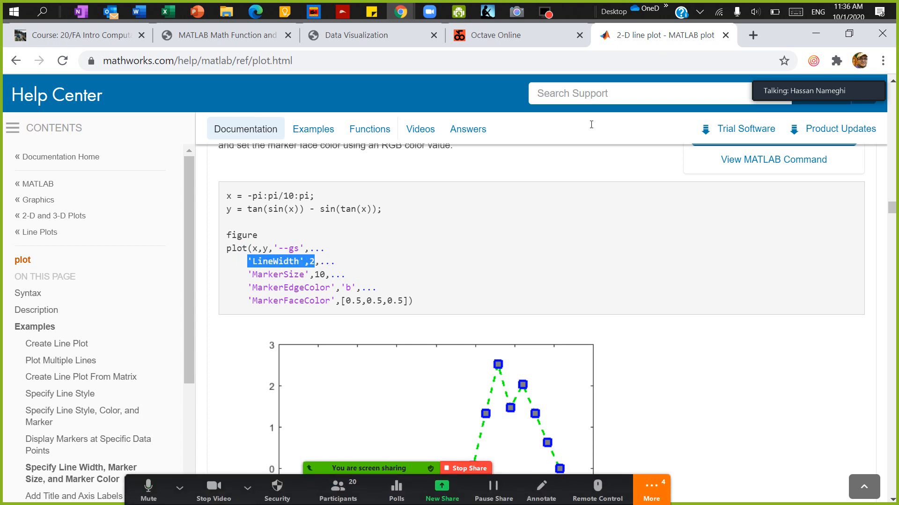
left_click(498, 35)
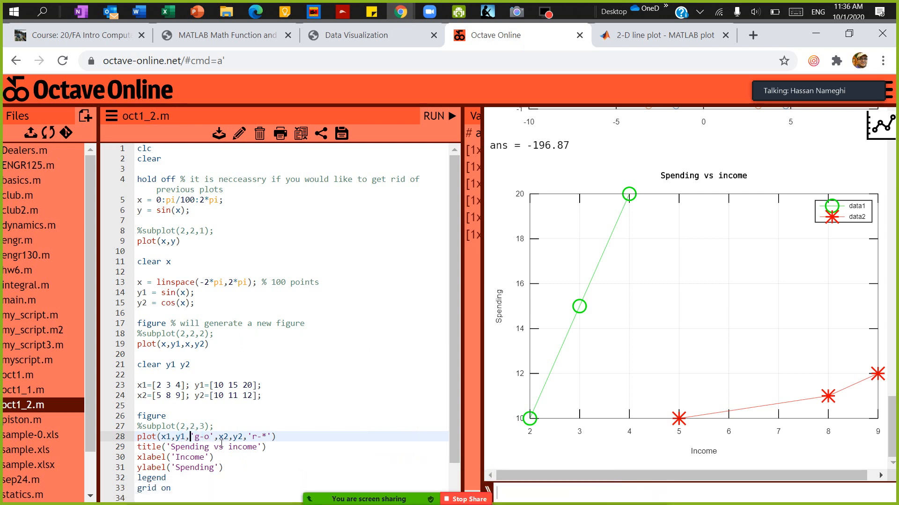
Step: Add 'LineWidth',5 after 'g-o' on line 28 and rerun to show a thicker green line
type(",'LineWidth',2")
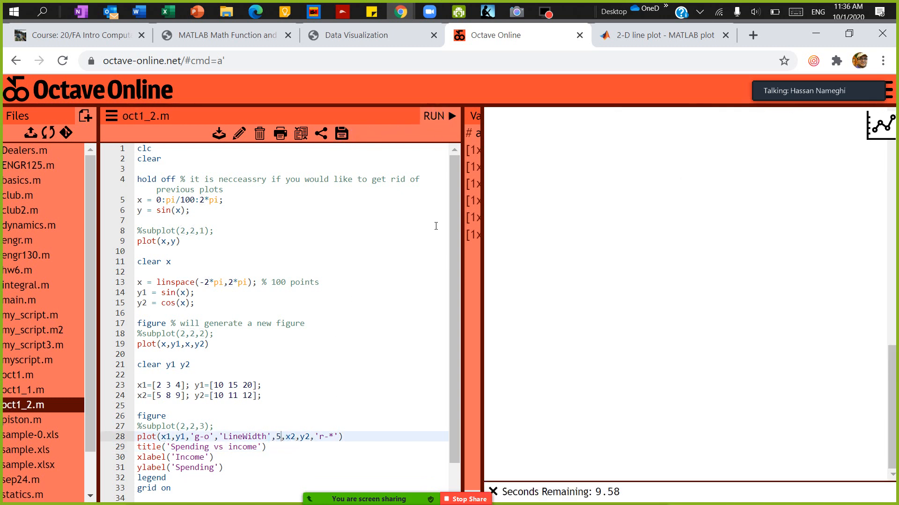
left_click(439, 116)
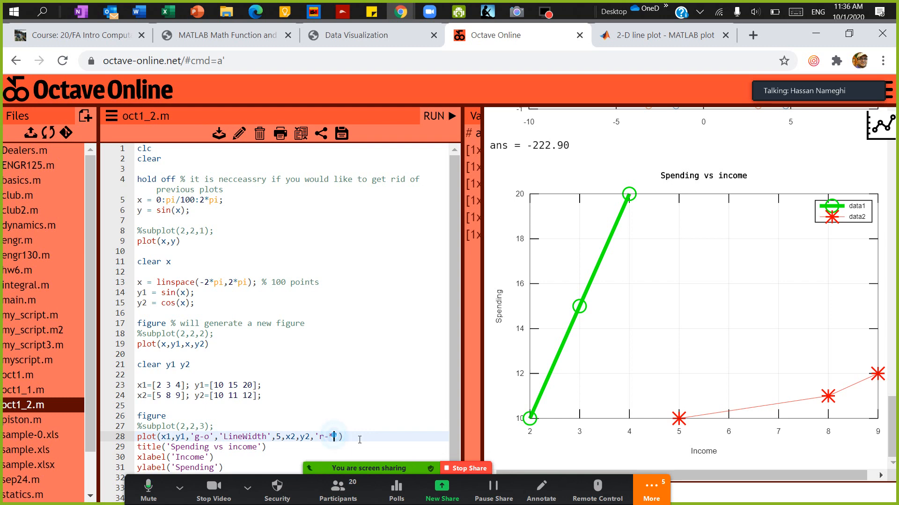
scroll("down", 3)
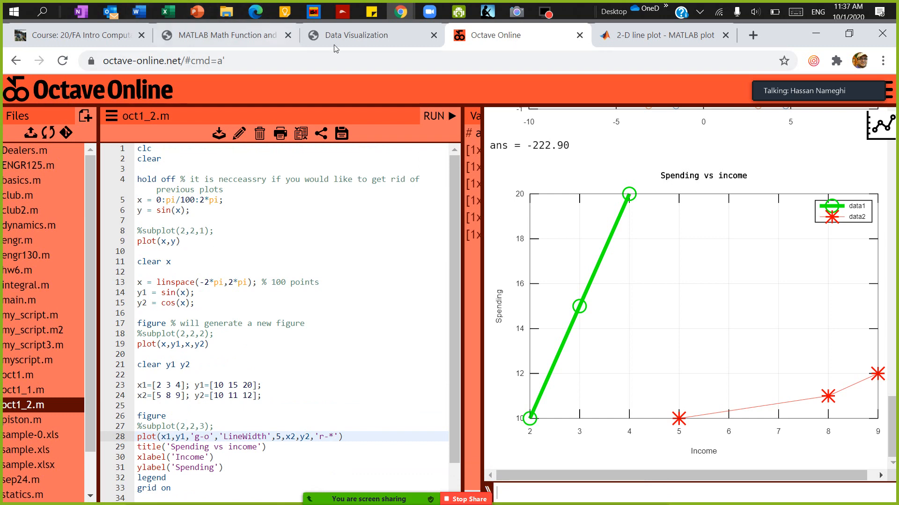
Step: Open Windows Camera on the whiteboard sketch of the 2x2 subplot grid and Income/Spending data
left_click(516, 11)
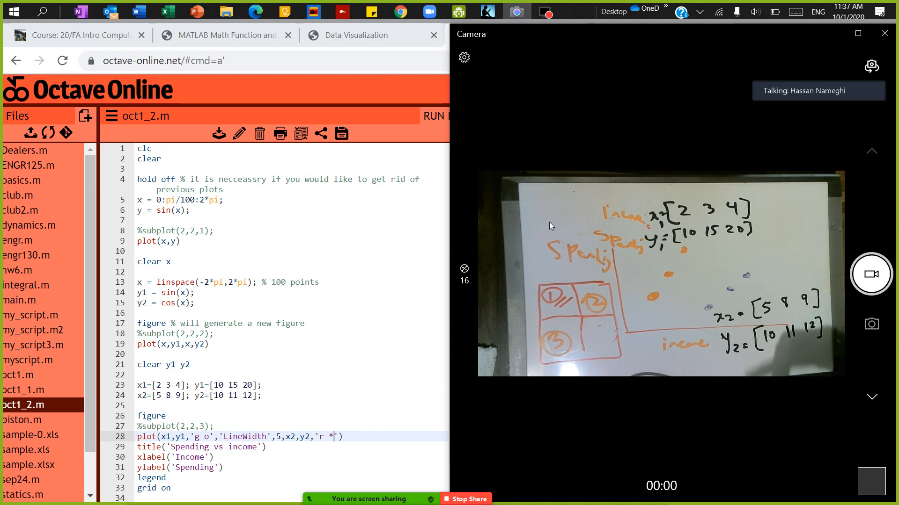
mouse_move(534, 228)
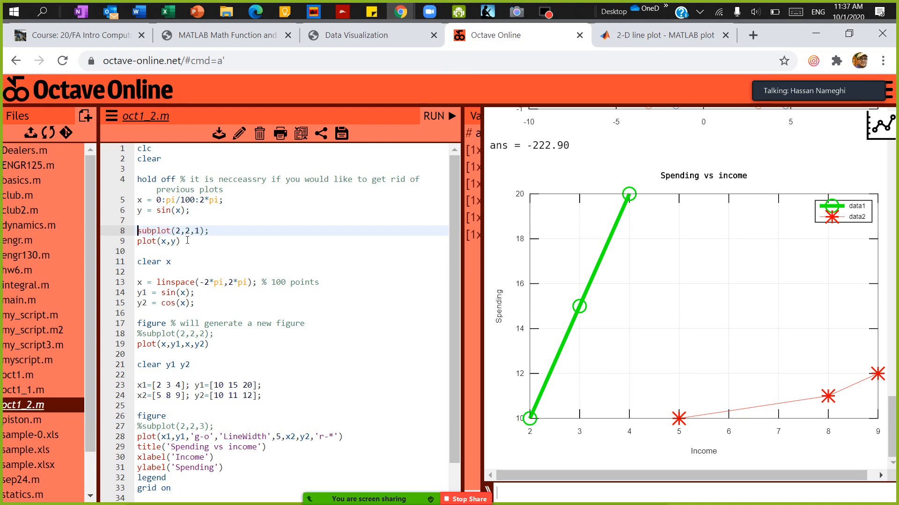
mouse_move(176, 282)
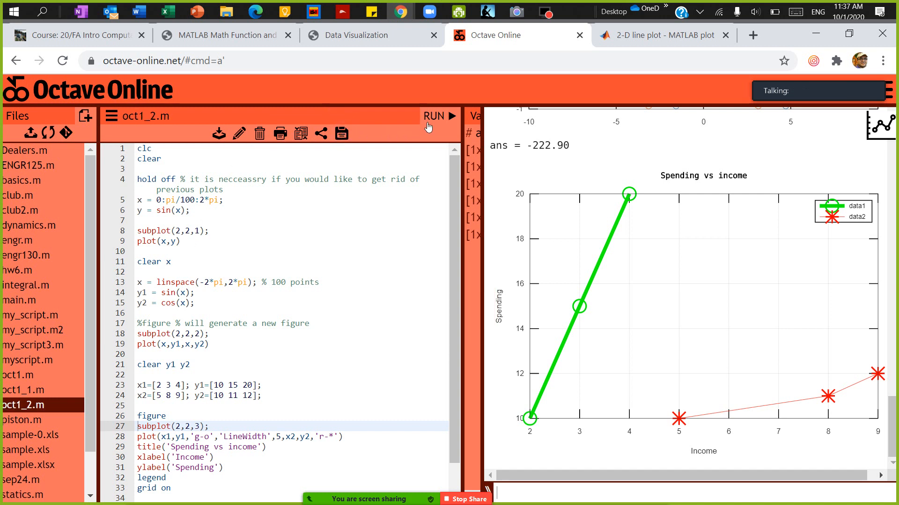
Step: Uncomment subplot on lines 8, 18, 27, comment out figure on lines 17 and 26, and rerun
left_click(440, 115)
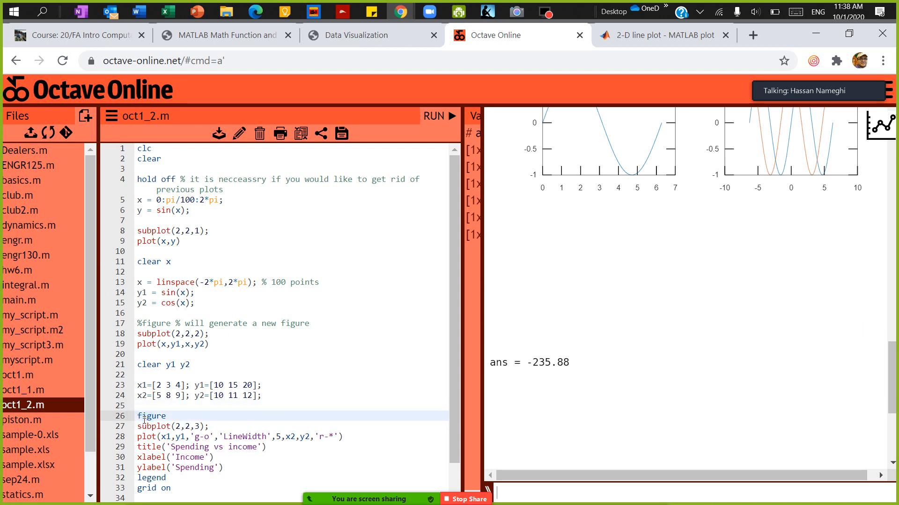
type("%")
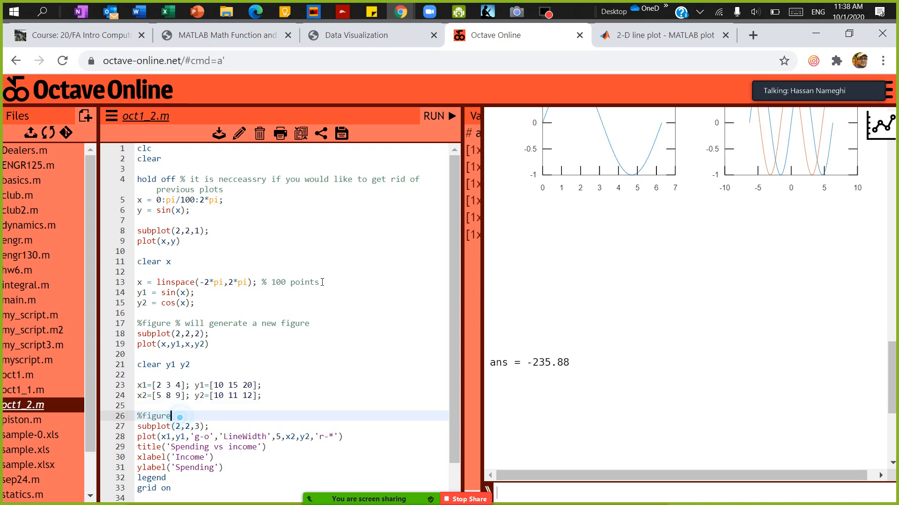
left_click(320, 134)
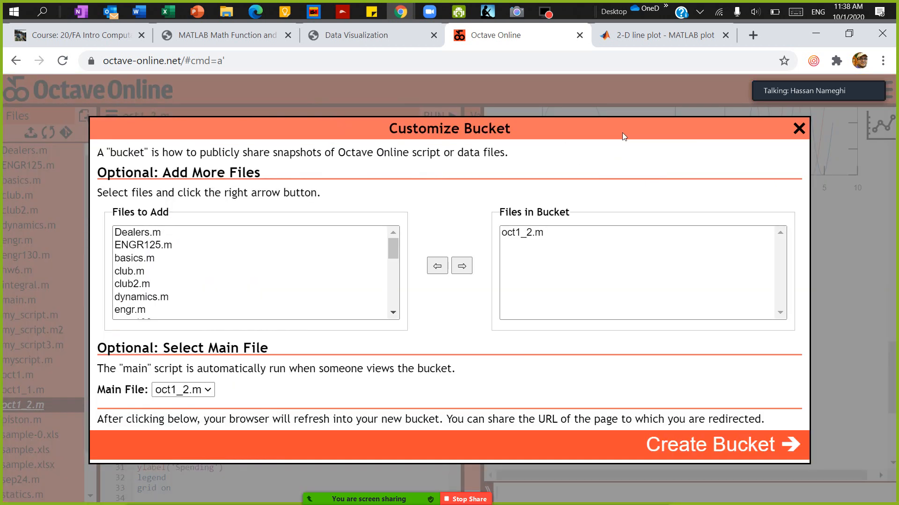
Step: Dismiss the bucket sharing dialog and rerun oct1_2.m to draw the 2x2 figure
left_click(799, 127)
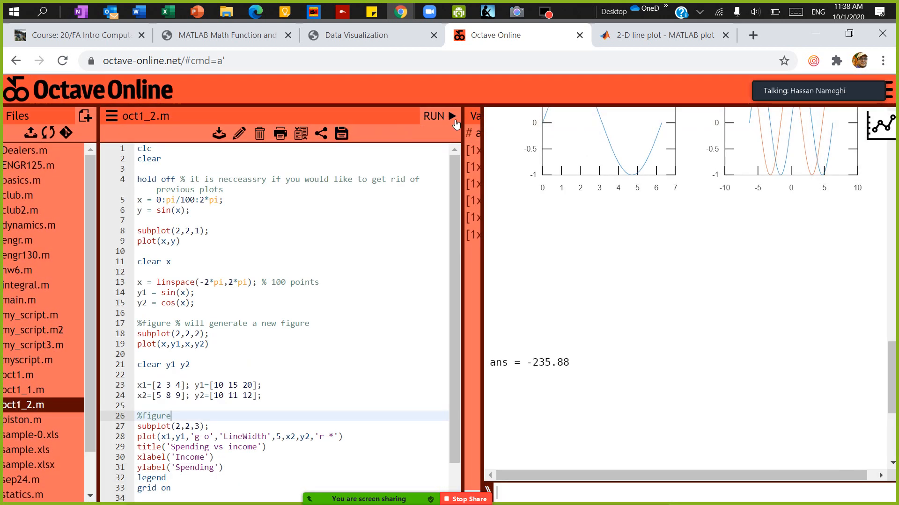
left_click(439, 116)
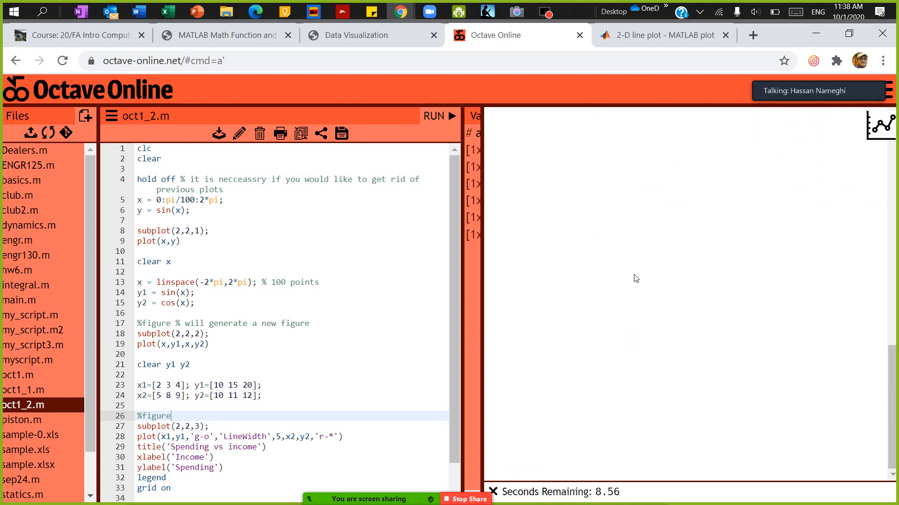
left_click(438, 115)
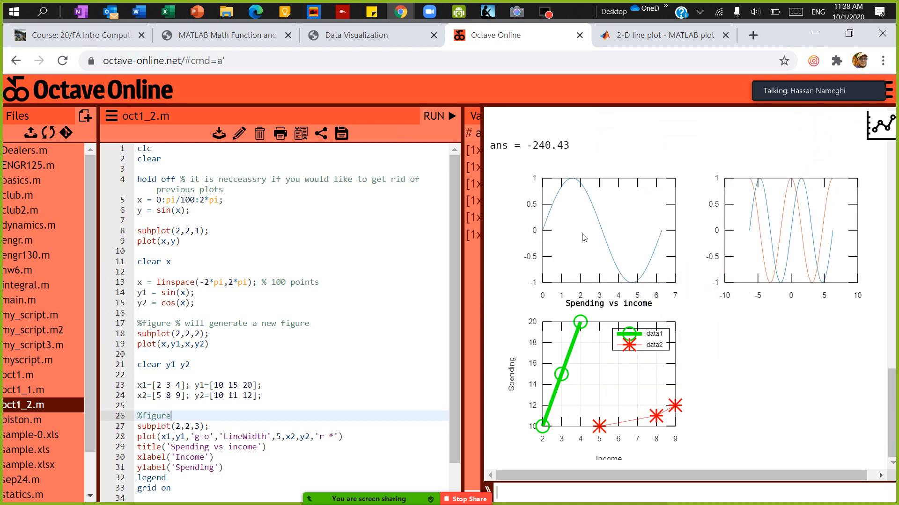